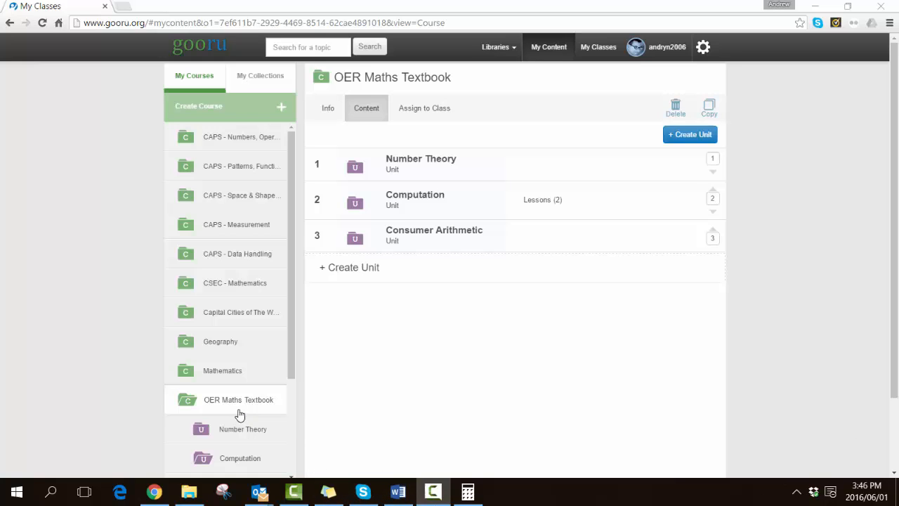
Step: Open the OER Maths Textbook course from My Courses, listing its three units
click(238, 399)
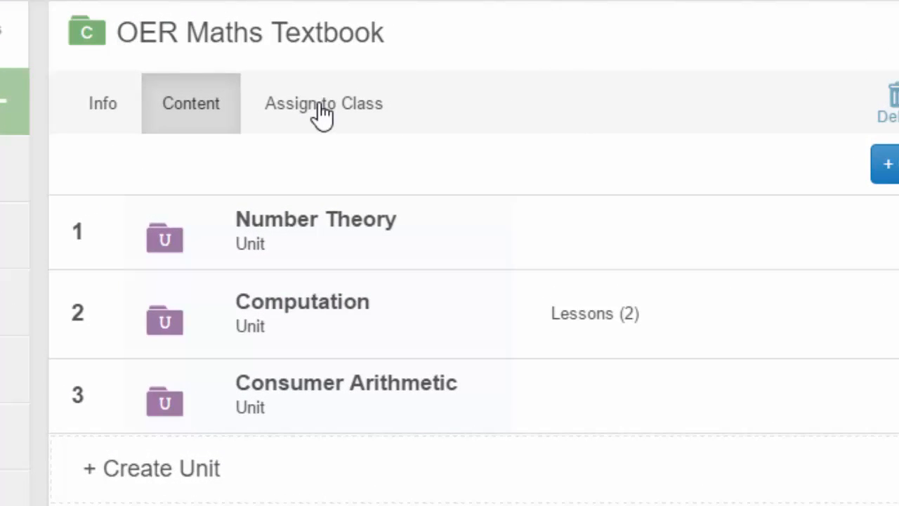
Step: Show the course's Assign to Class view, revealing the Maths OER Textbook class
click(323, 104)
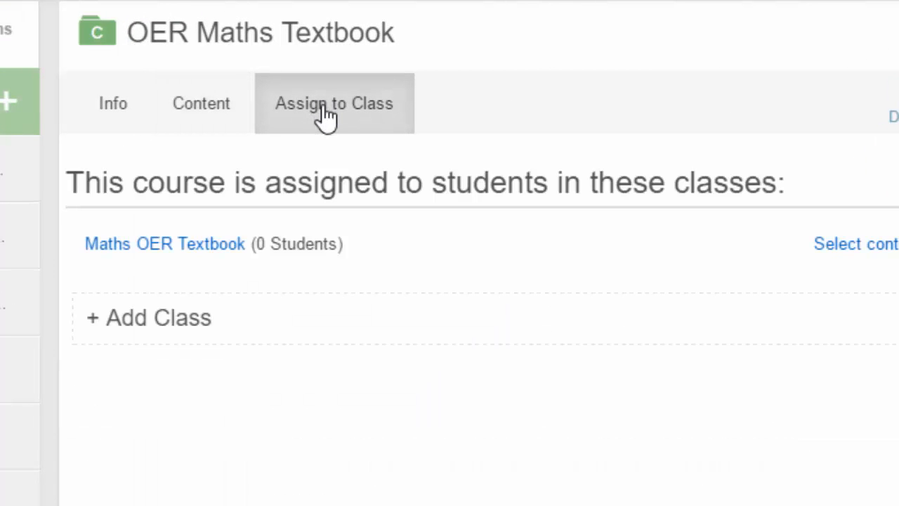
mouse_move(236, 330)
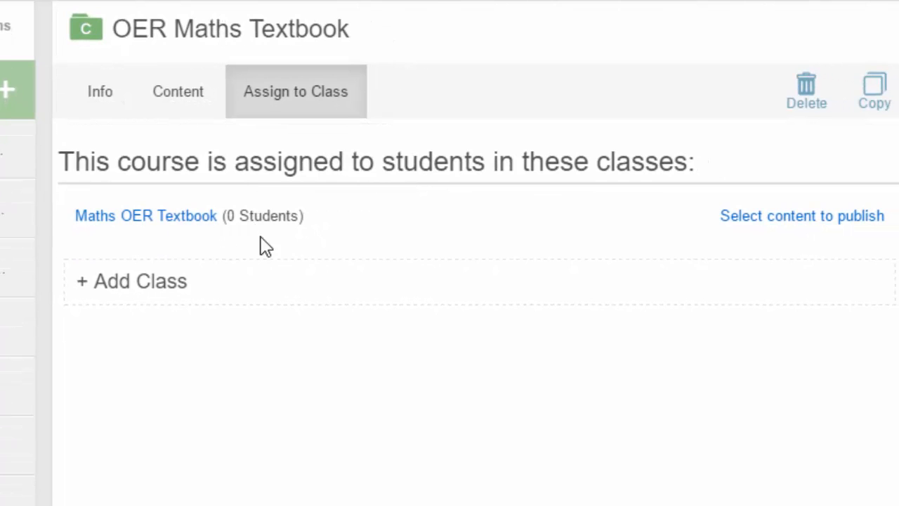
mouse_move(381, 250)
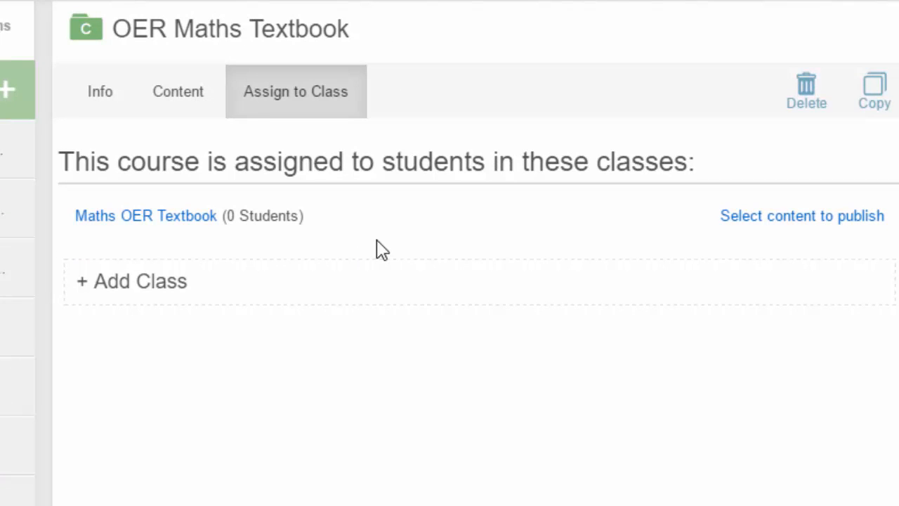
mouse_move(778, 245)
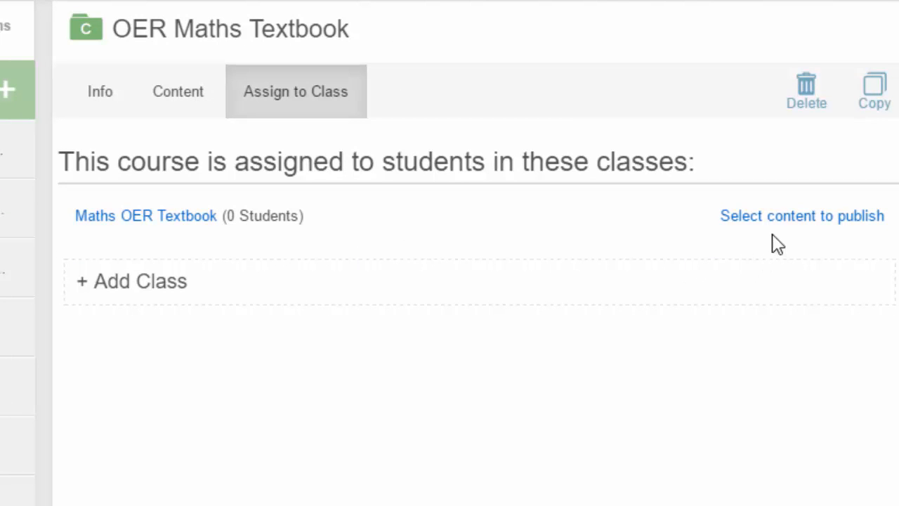
mouse_move(798, 227)
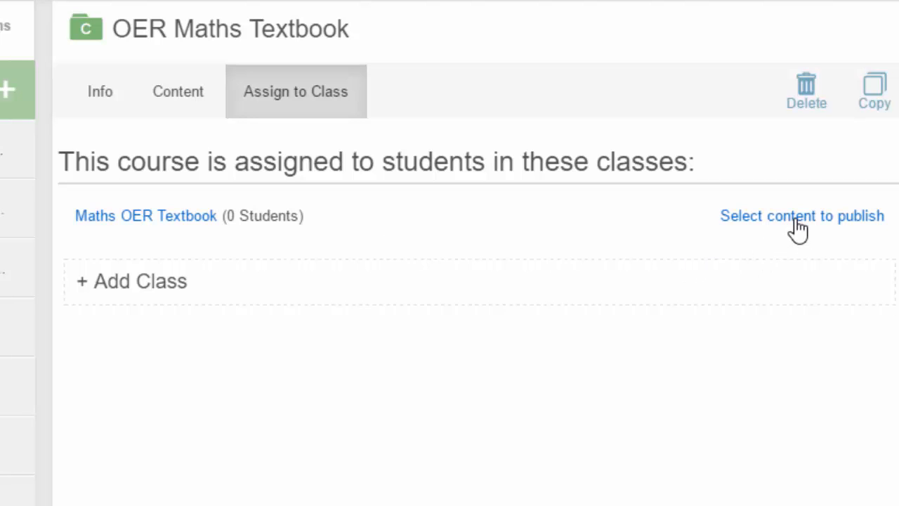
Step: Mark Number Theory, Computation and Consumer Arithmetic for publishing to the Maths OER Textbook class
click(800, 216)
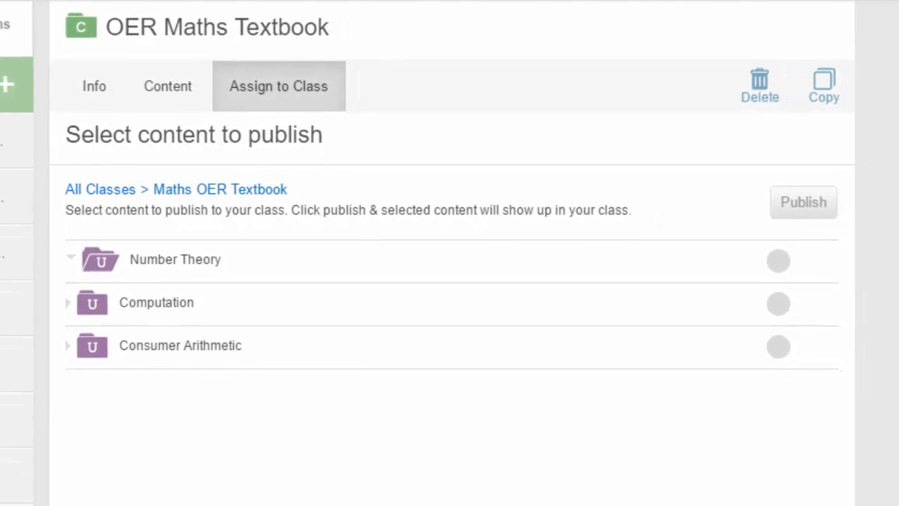
click(778, 260)
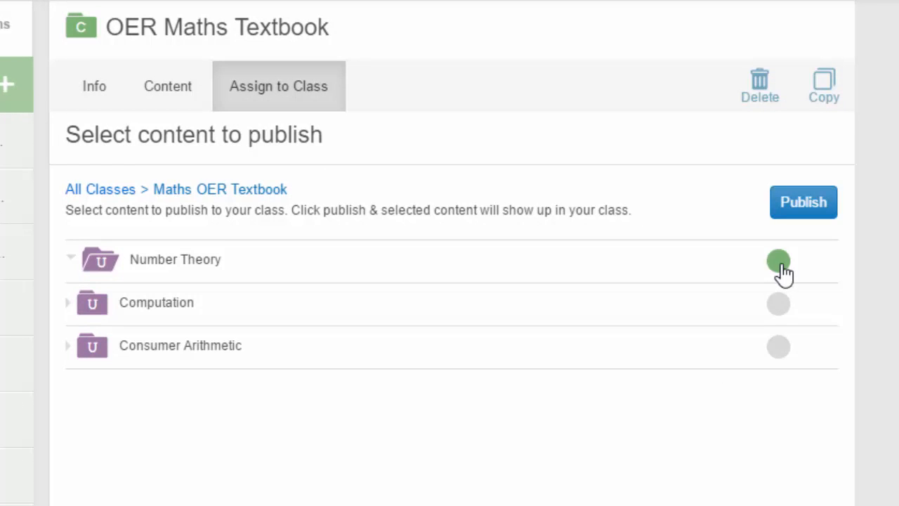
click(778, 304)
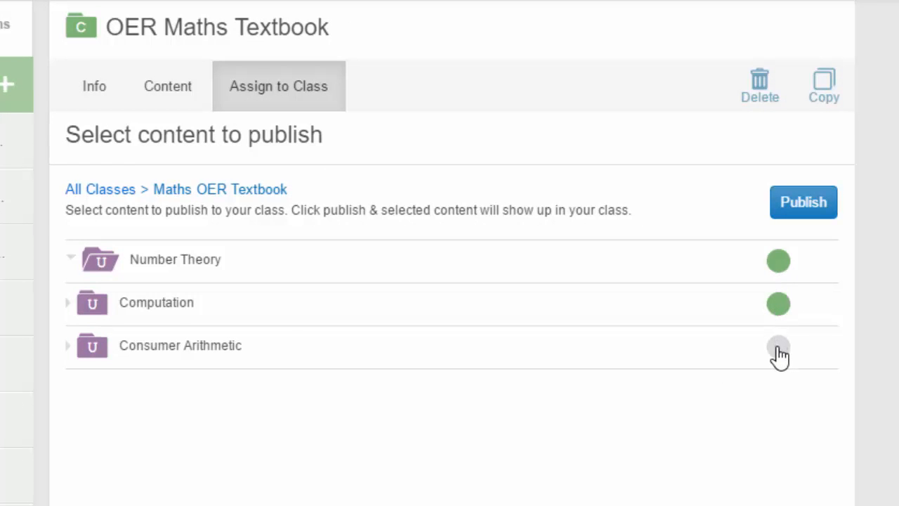
click(778, 346)
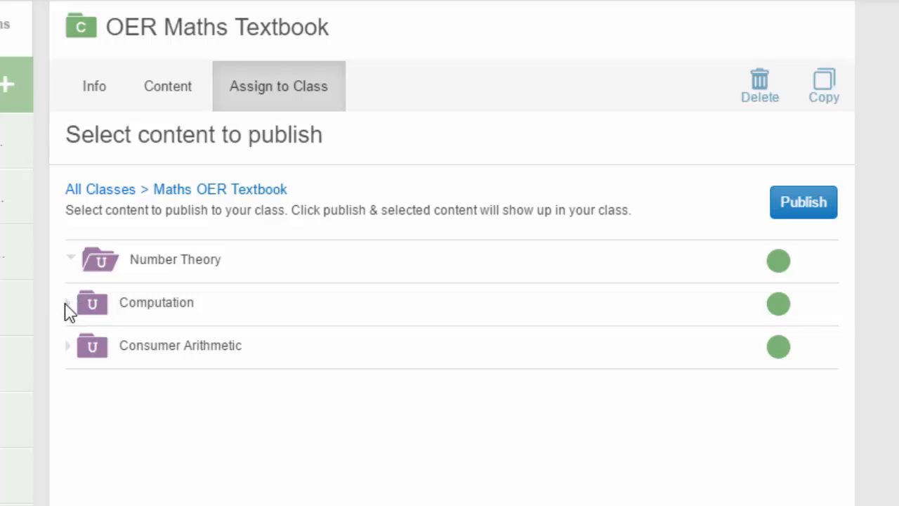
Step: Within Computation, mark Objective 1's items and the Objective 2 lesson for publishing
click(70, 303)
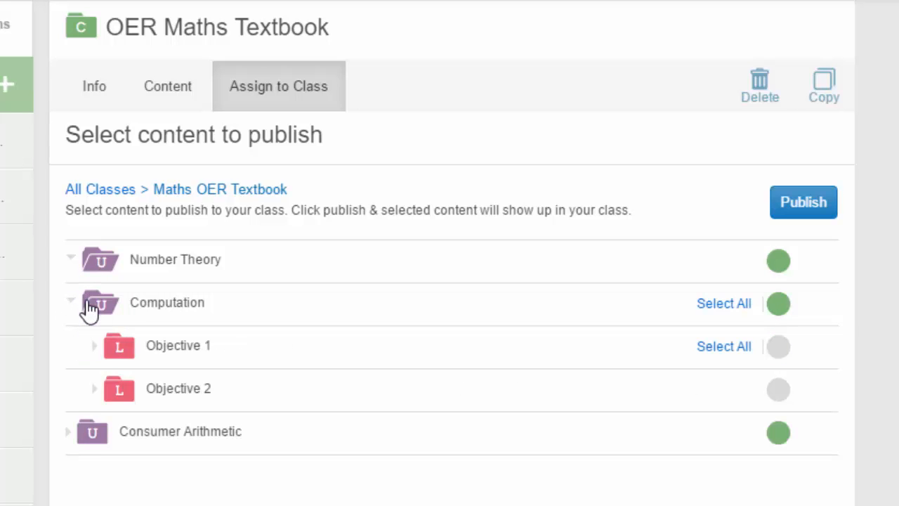
click(93, 345)
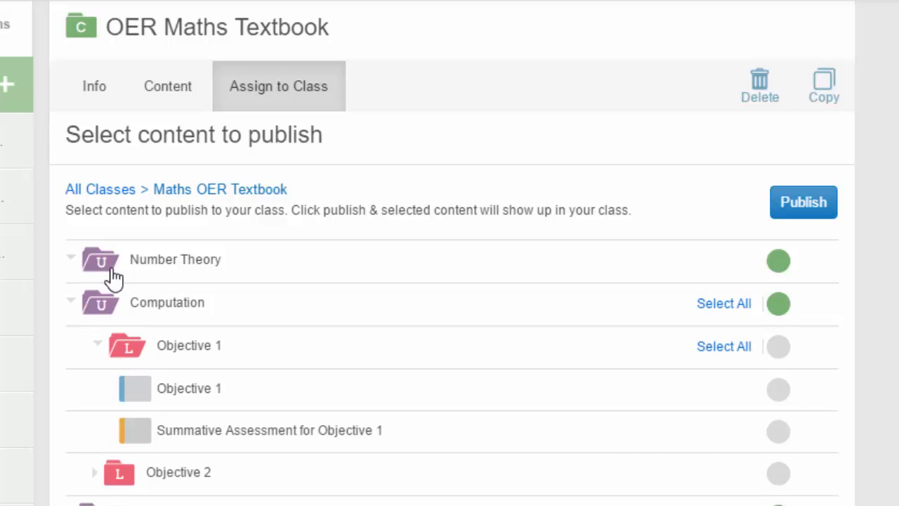
click(70, 258)
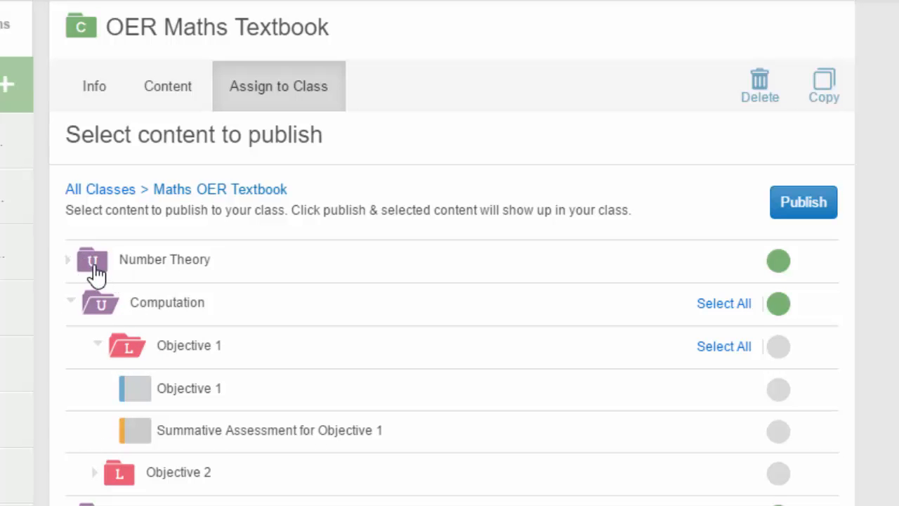
scroll(down, 3)
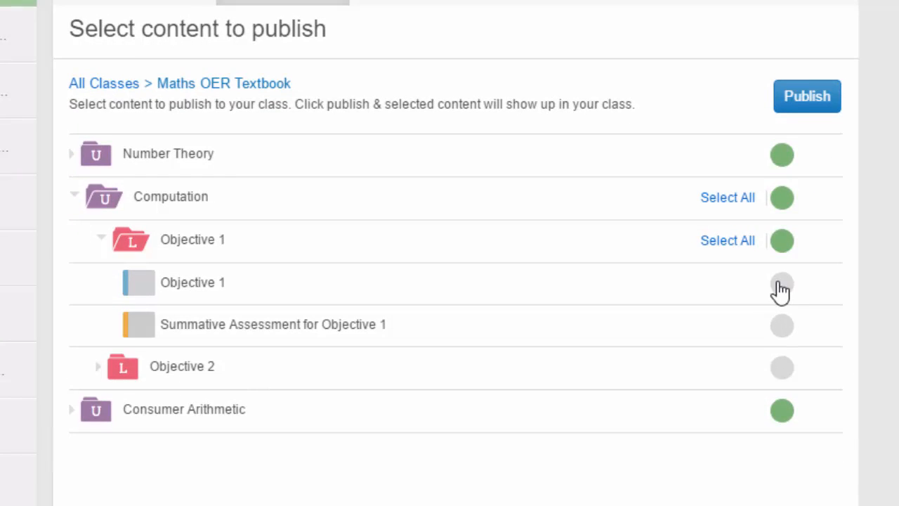
click(781, 282)
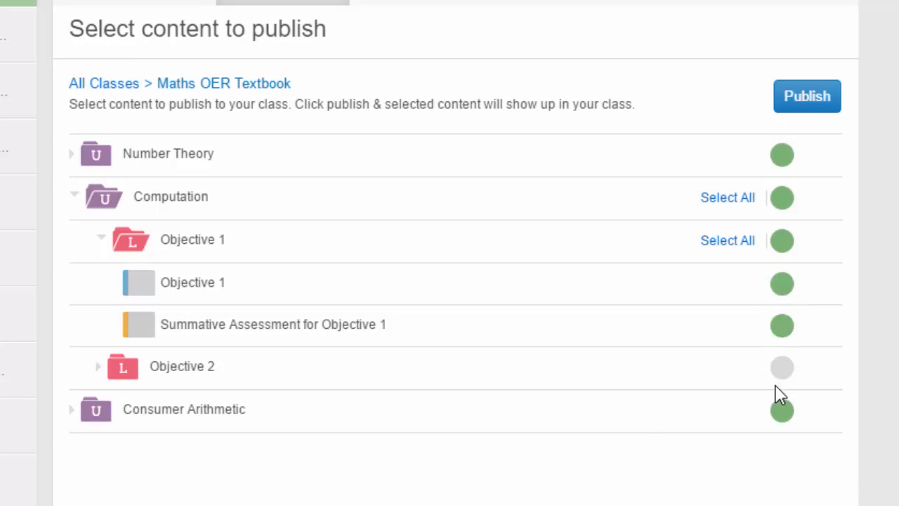
click(781, 367)
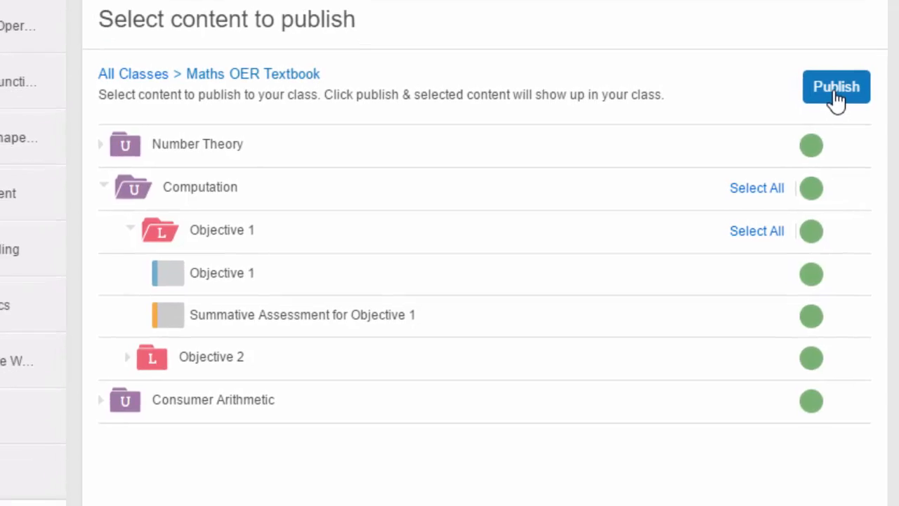
Step: Publish the marked content to the Maths OER Textbook class and confirm
click(836, 87)
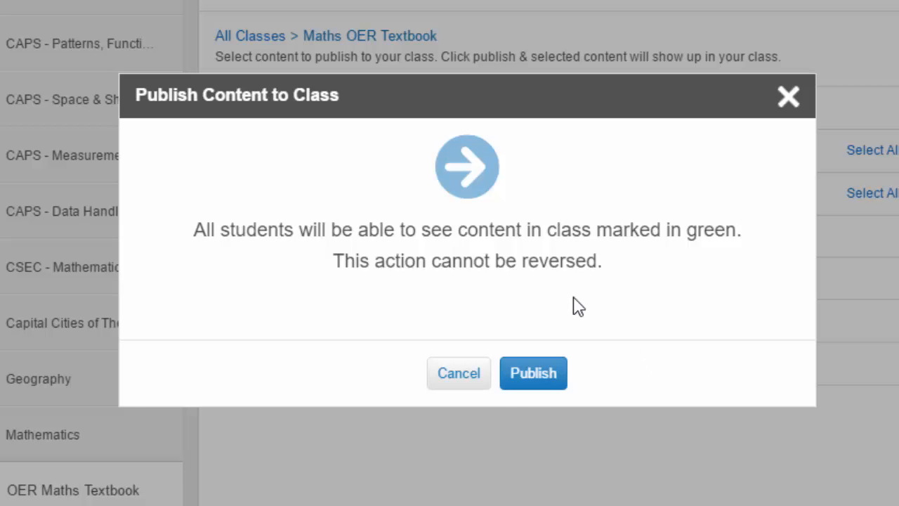
mouse_move(534, 374)
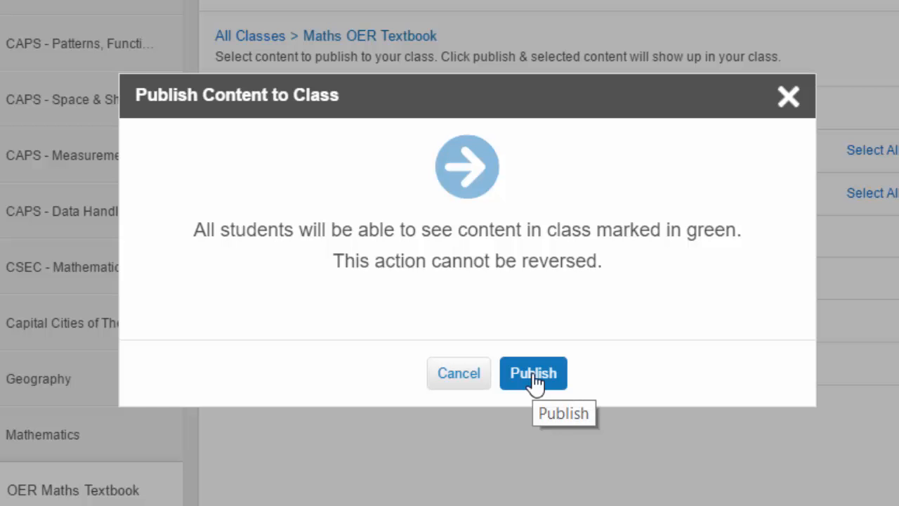
click(534, 374)
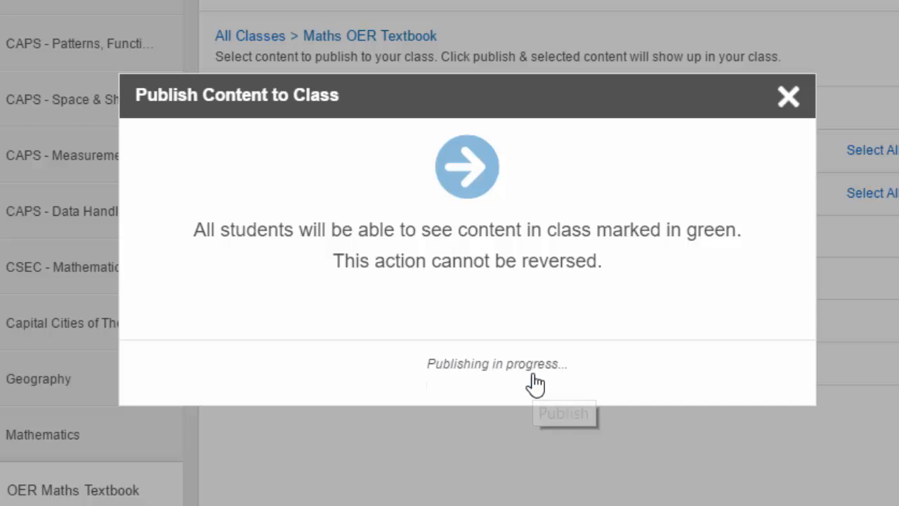